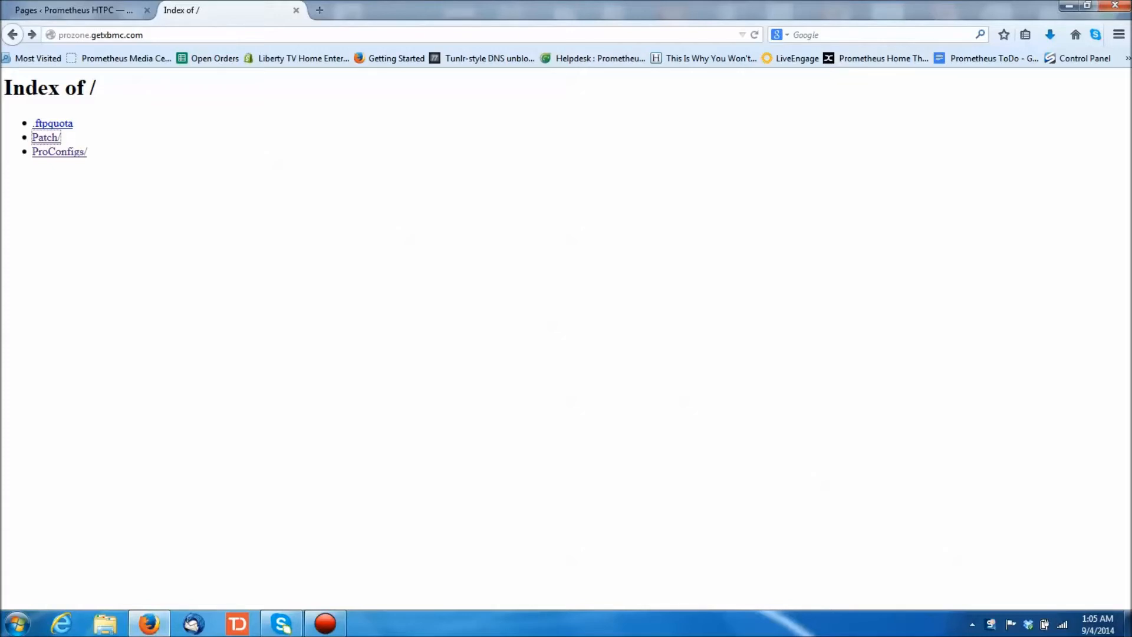
pyautogui.moveTo(59, 152)
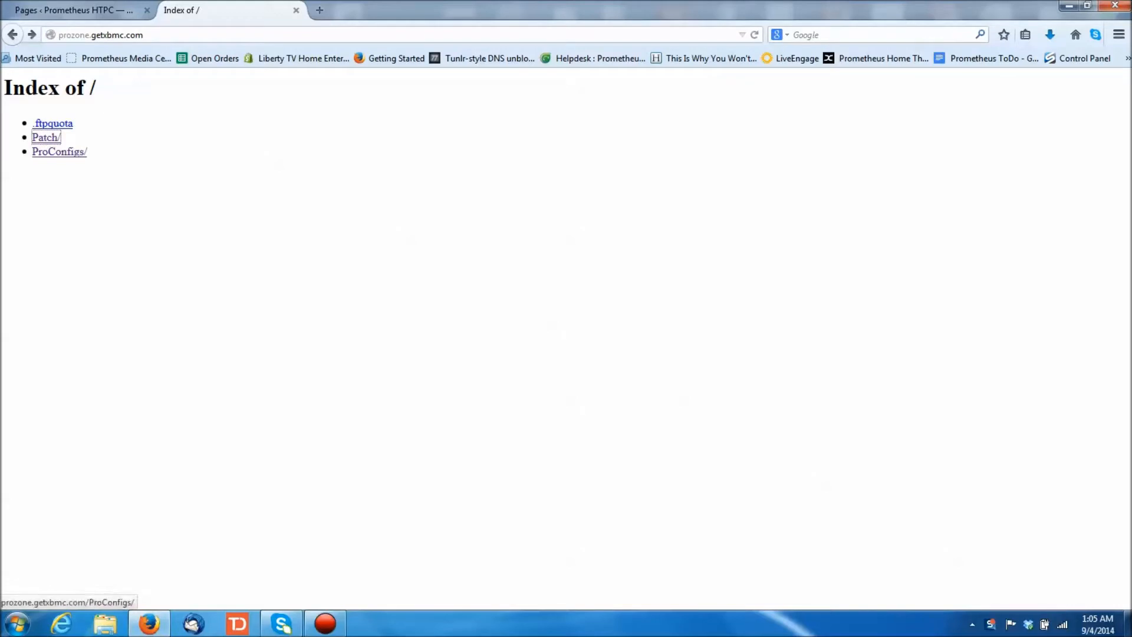
# Download target.zip from the prozone Patch folder, saving it to disk
pyautogui.click(45, 137)
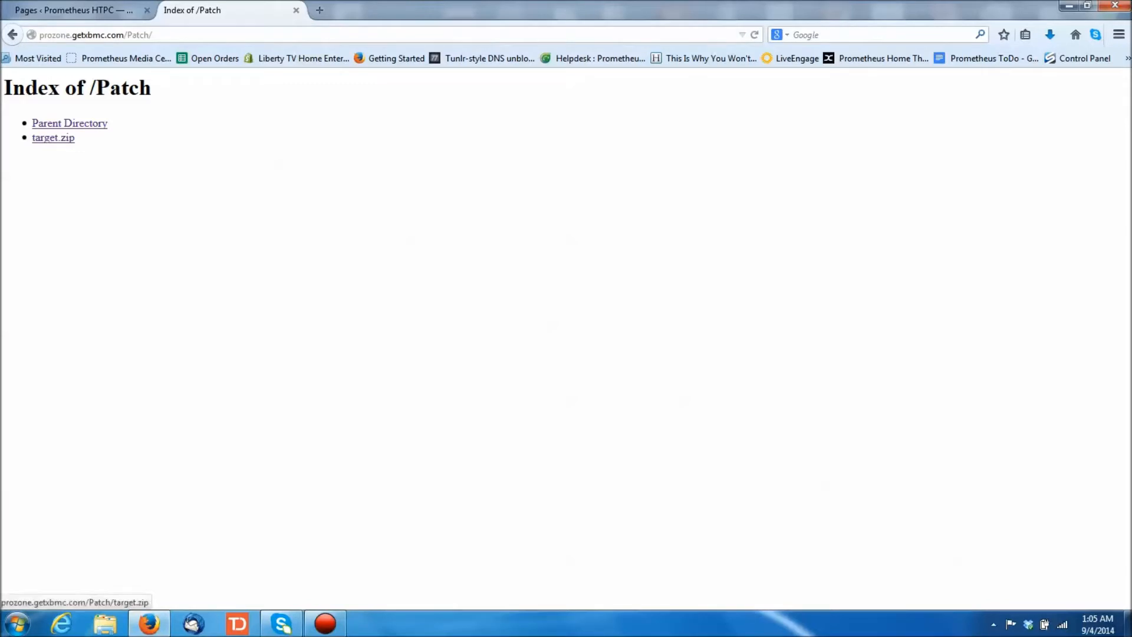
pyautogui.click(54, 138)
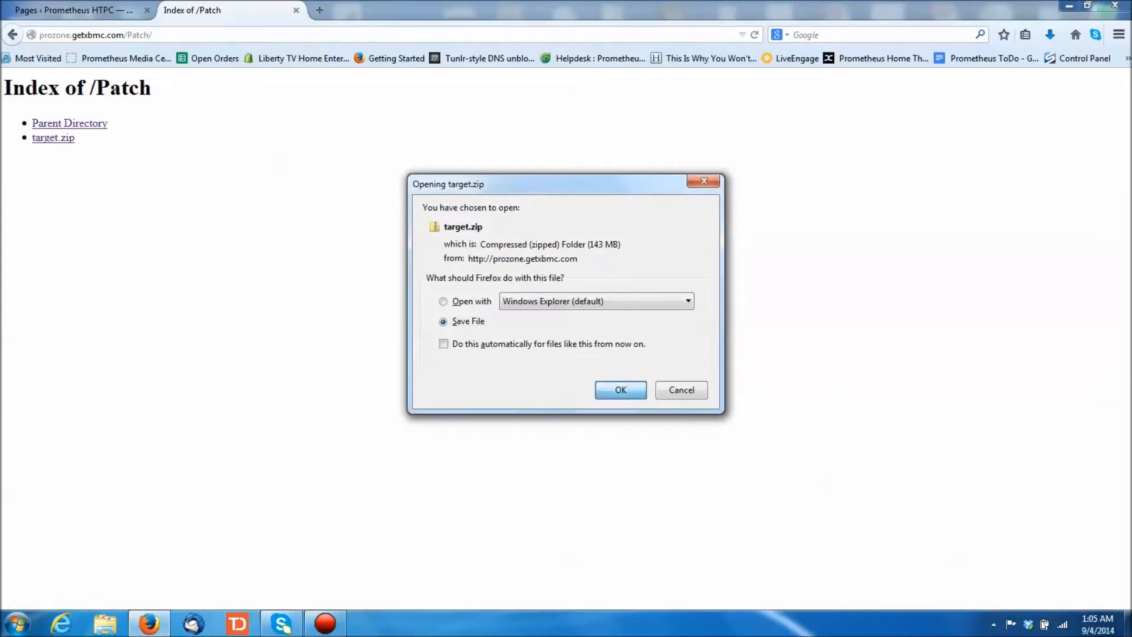
pyautogui.click(619, 390)
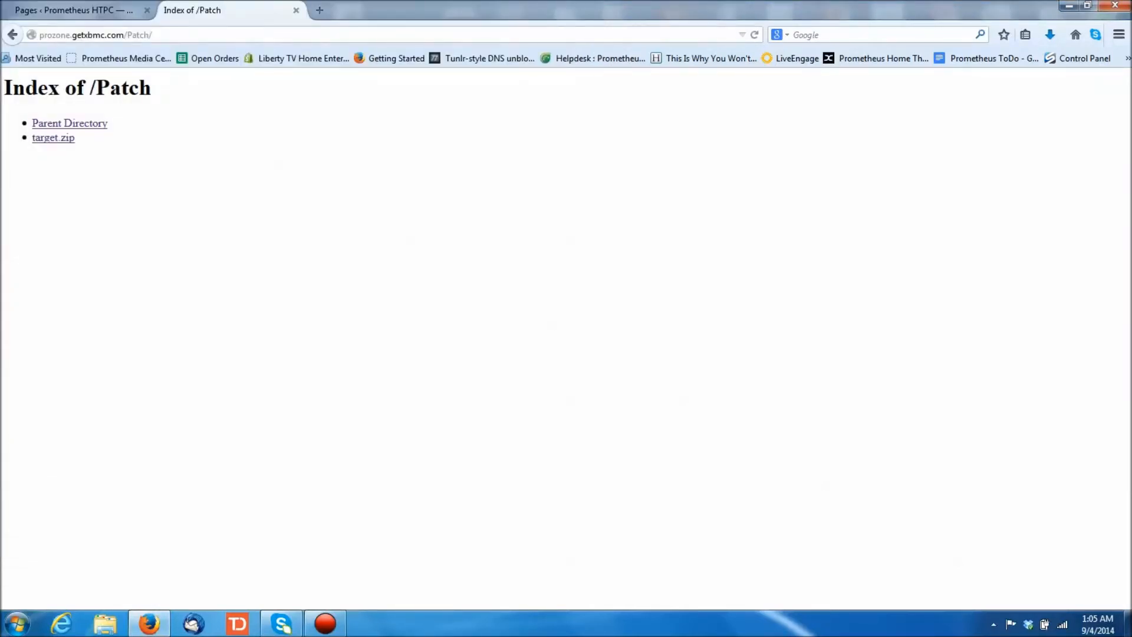
pyautogui.moveTo(105, 623)
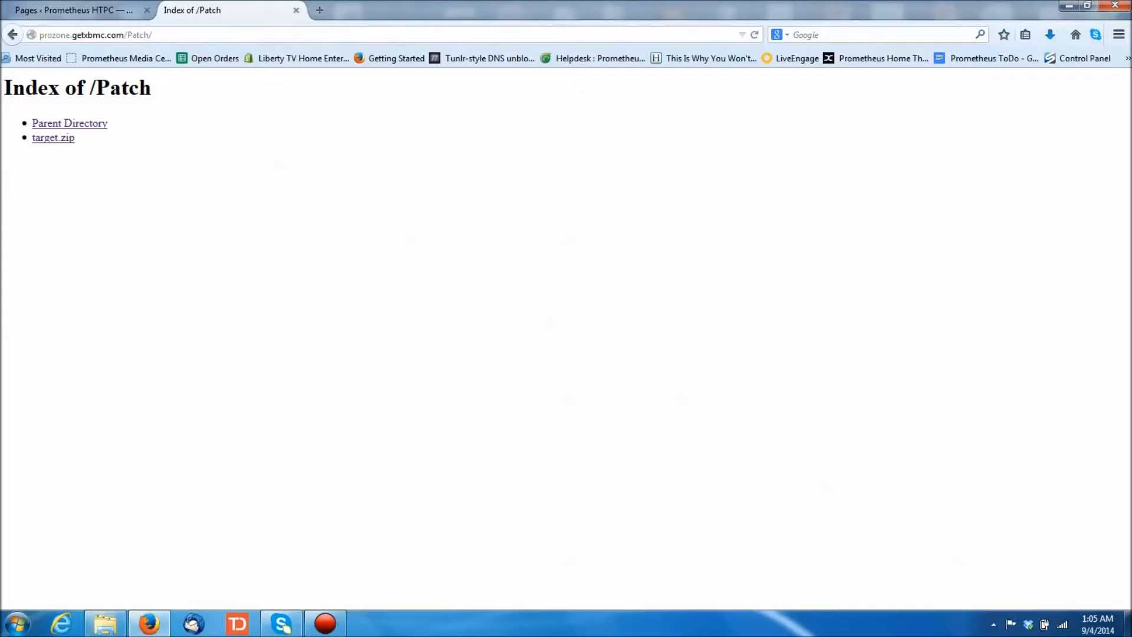
# Extract target.zip in Downloads with 7-Zip into KERNEL, KERNEL.md5, SYSTEM and SYSTEM.md5
pyautogui.click(105, 623)
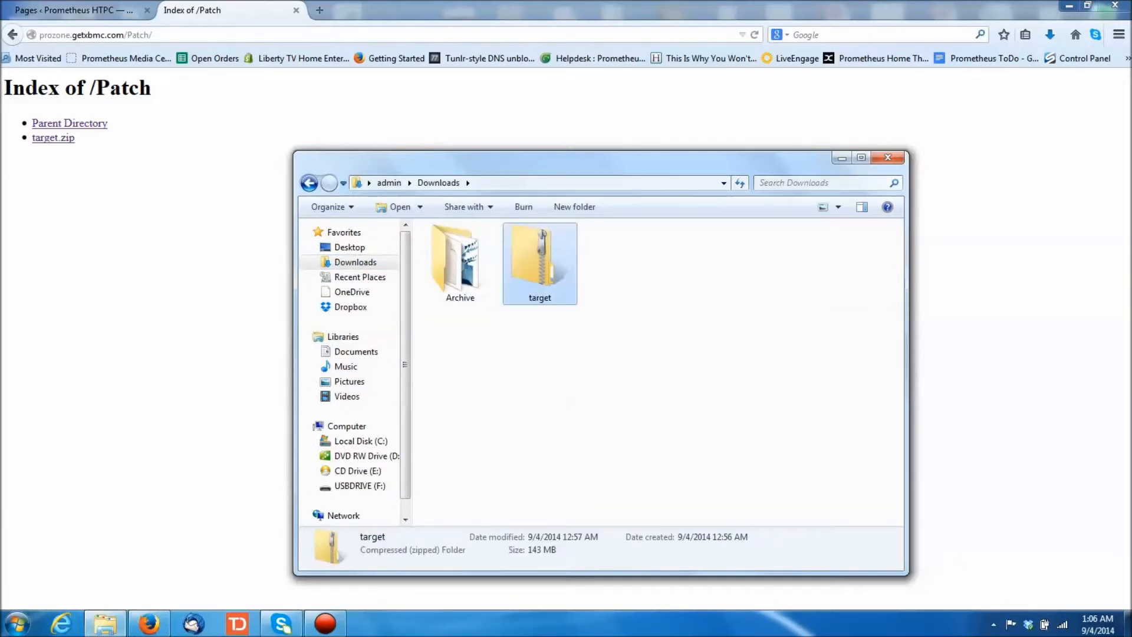
pyautogui.rightClick(539, 259)
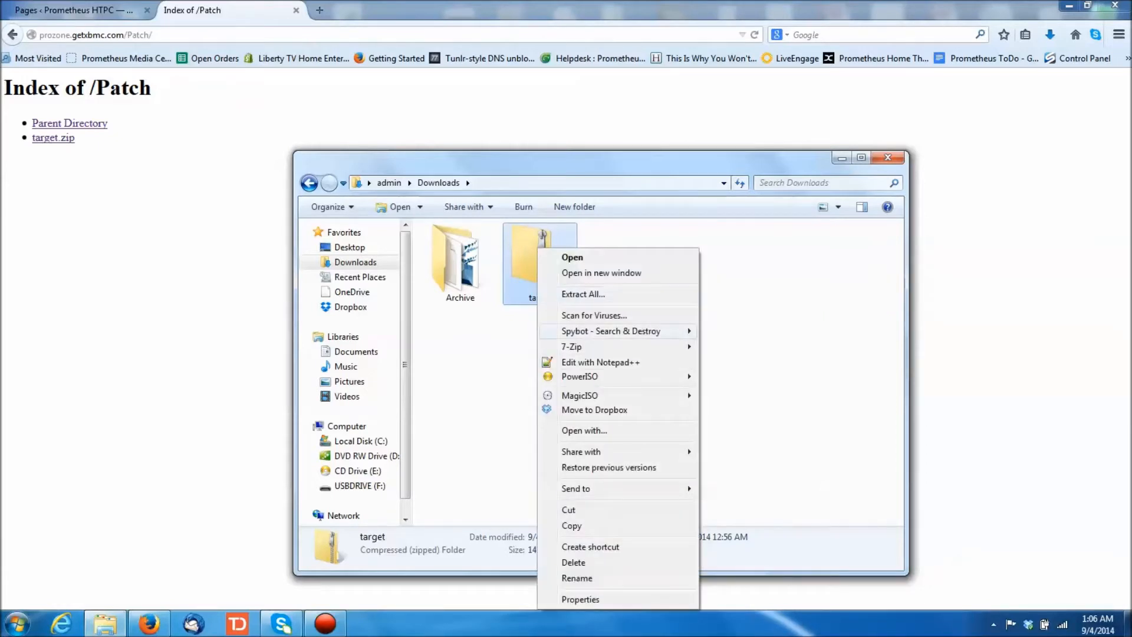
pyautogui.moveTo(571, 345)
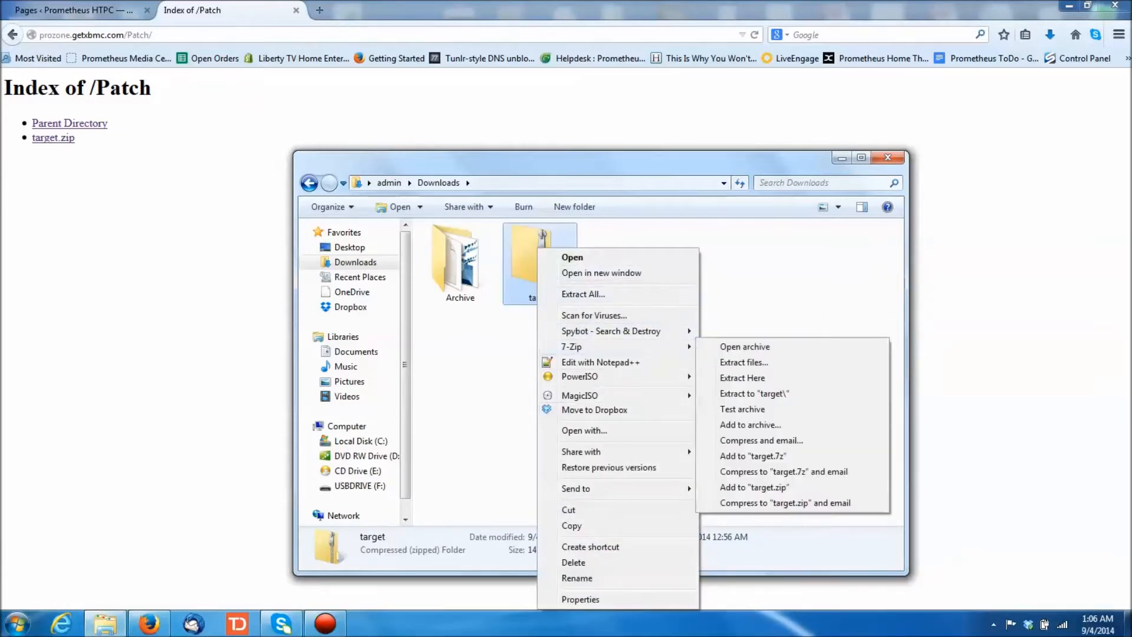
pyautogui.moveTo(579, 376)
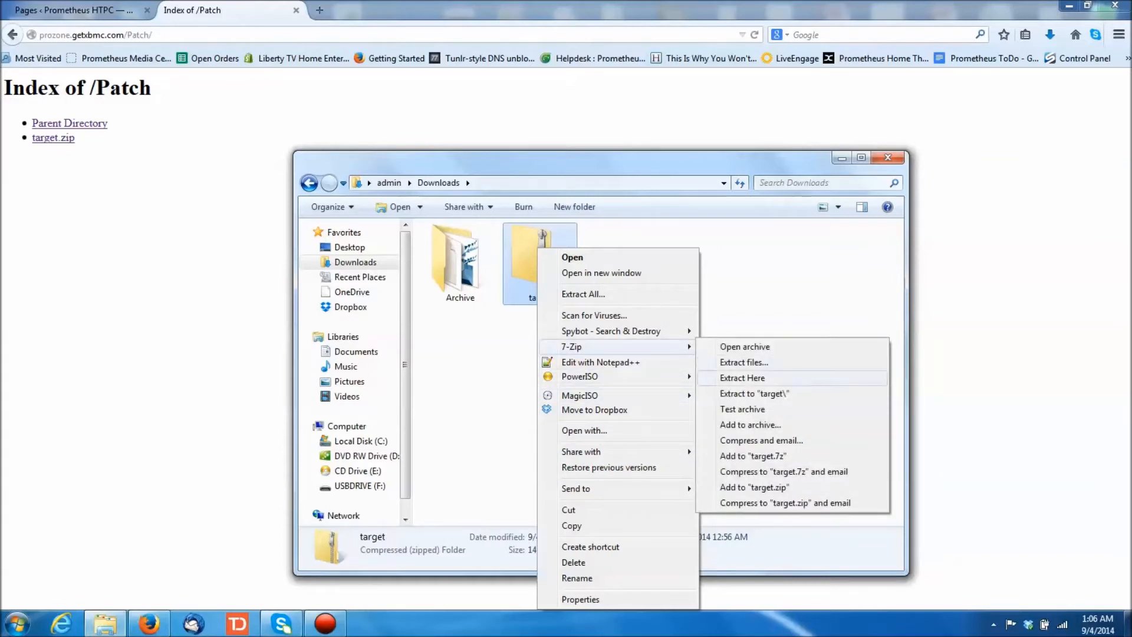
pyautogui.click(742, 377)
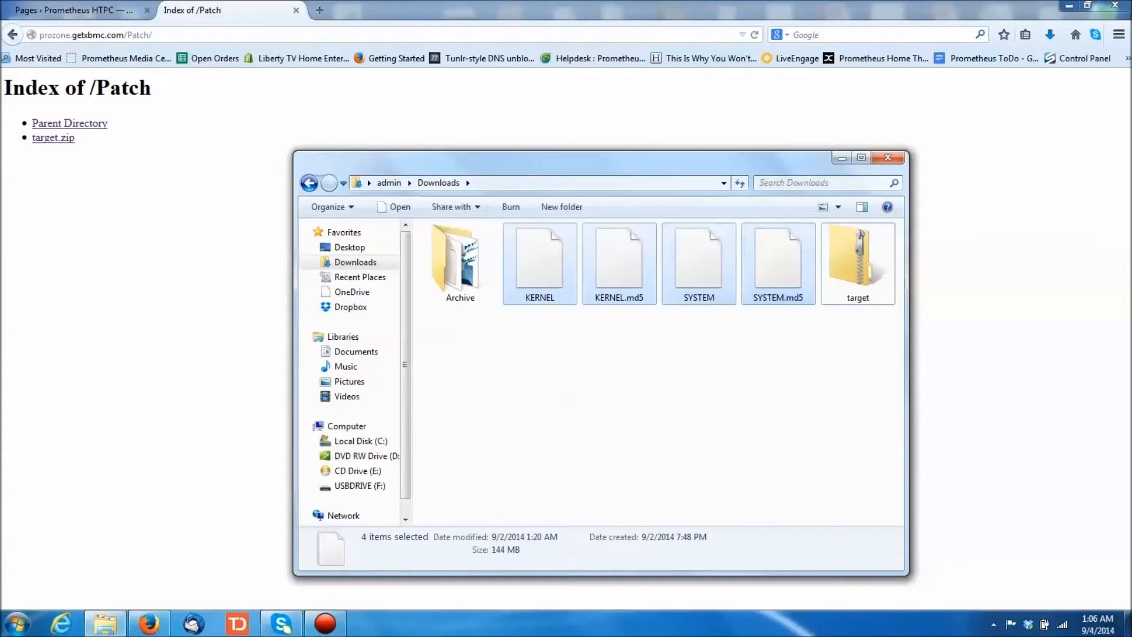
pyautogui.click(360, 485)
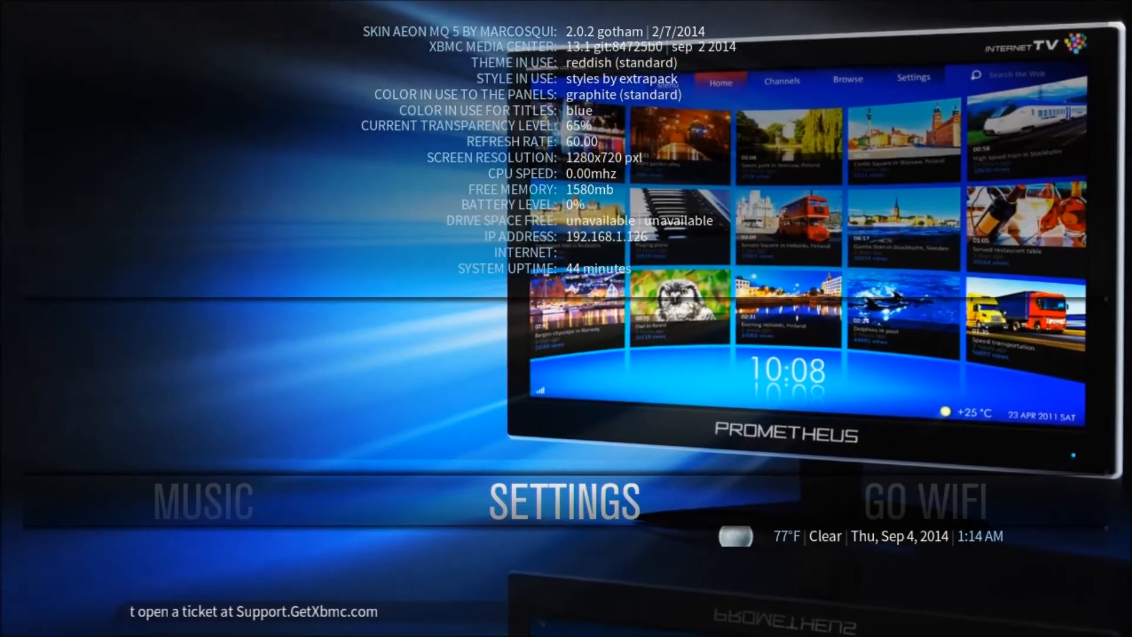
pyautogui.click(563, 500)
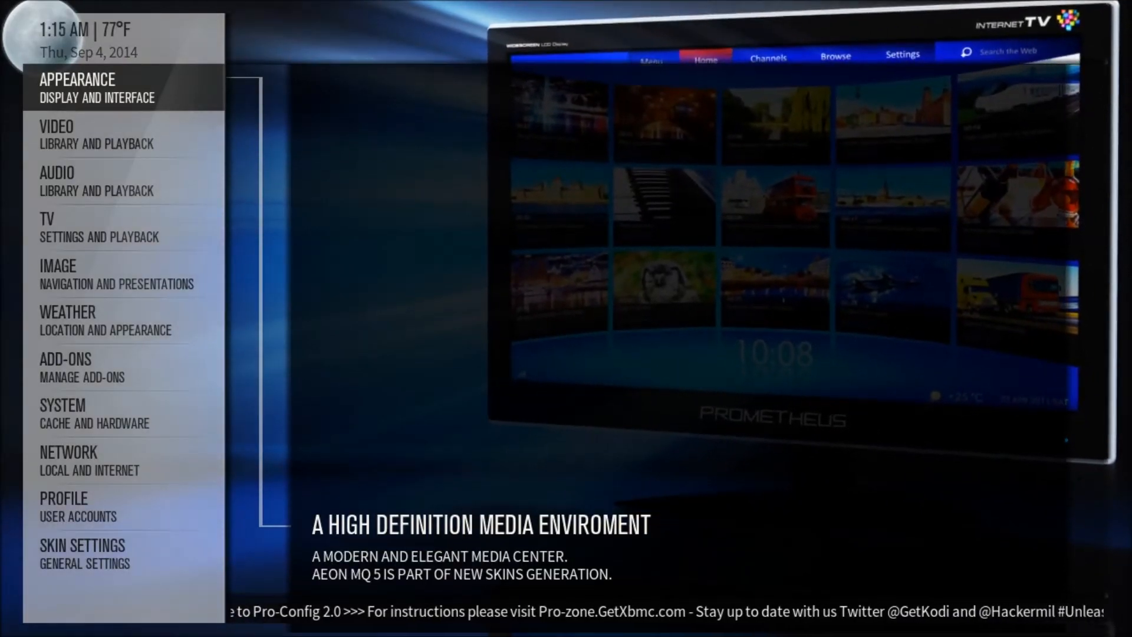
pyautogui.click(78, 88)
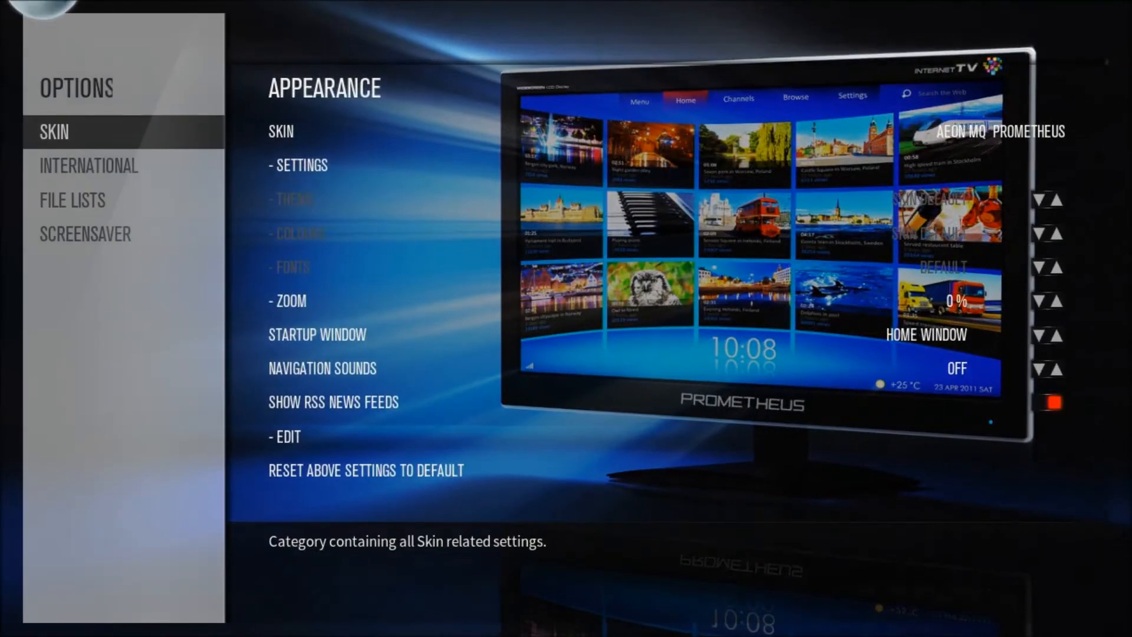
pyautogui.click(89, 166)
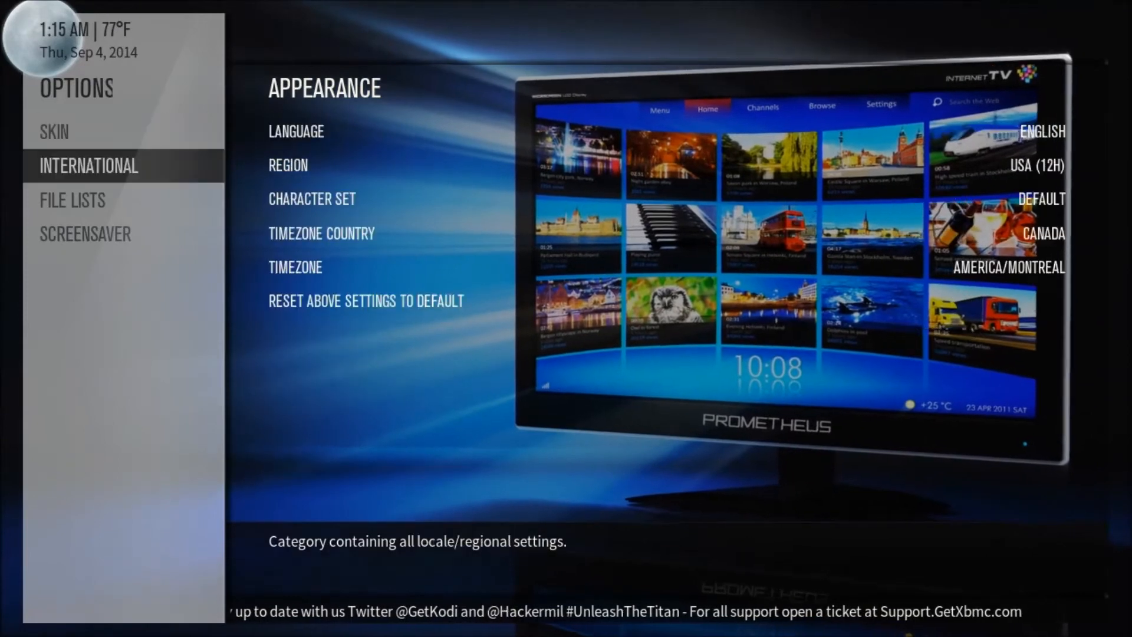
pyautogui.click(72, 201)
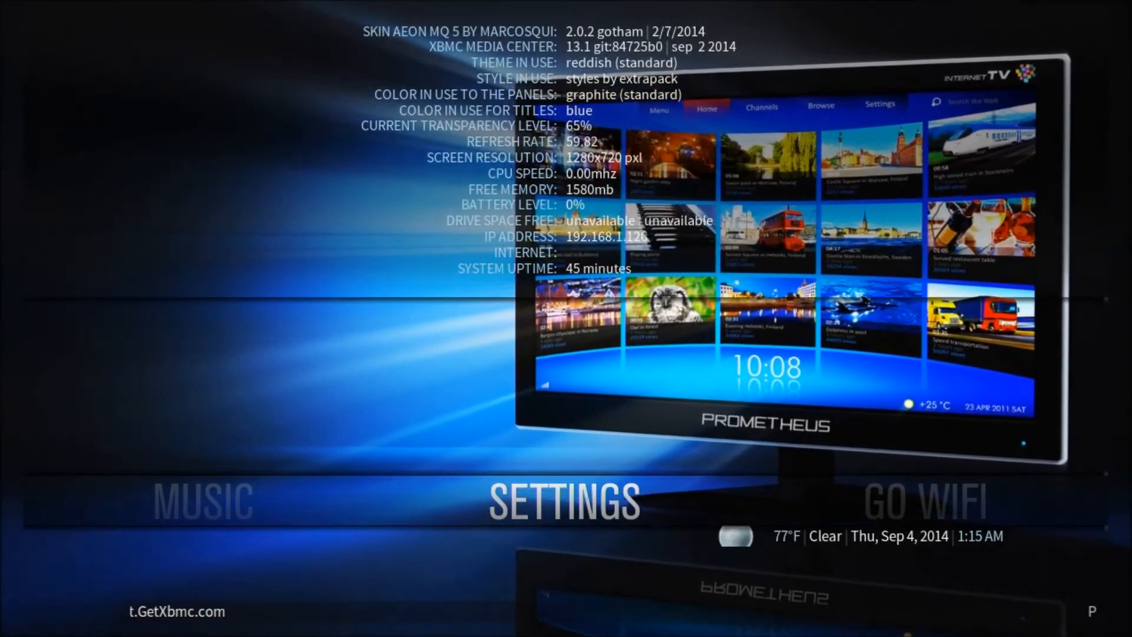
# Browse the USB drive's contents in the XBMC file manager
pyautogui.click(564, 500)
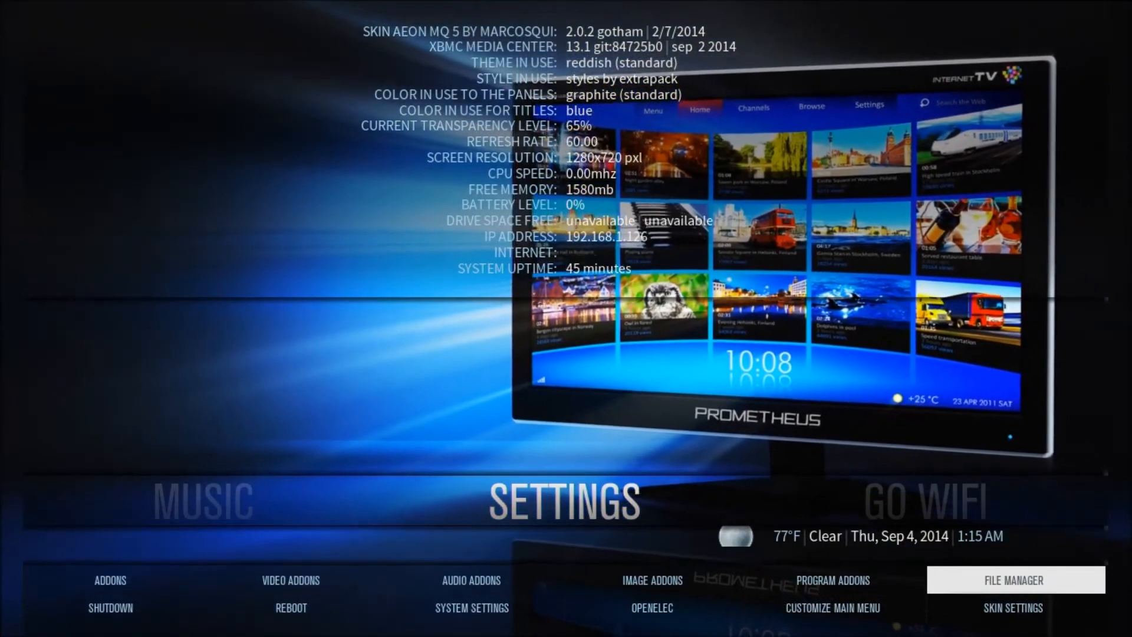
pyautogui.click(1015, 579)
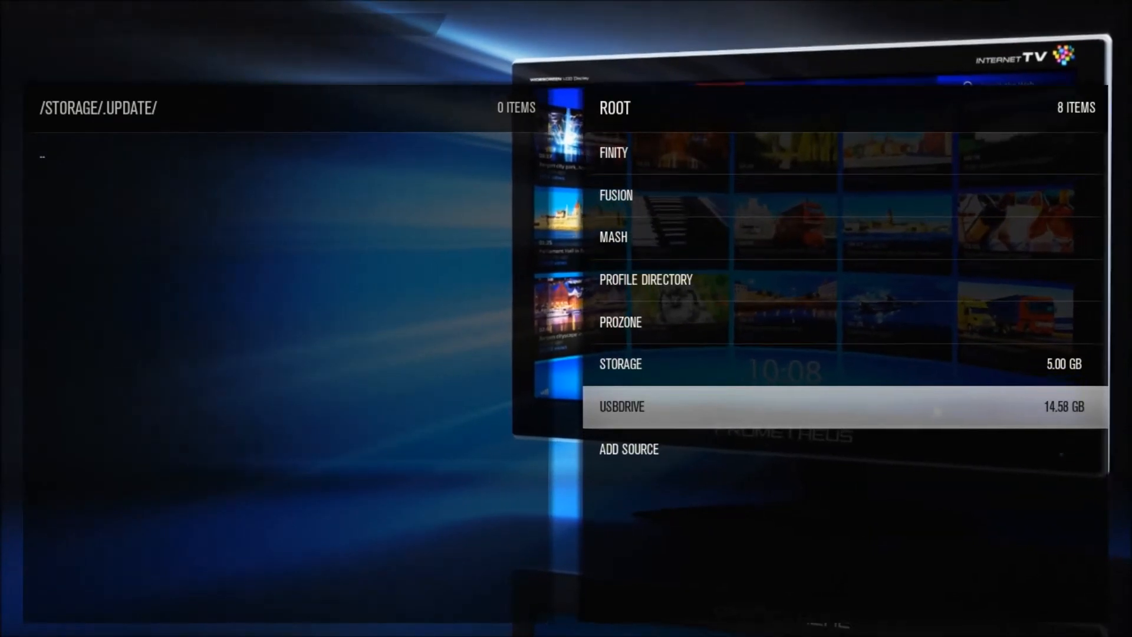
pyautogui.click(622, 407)
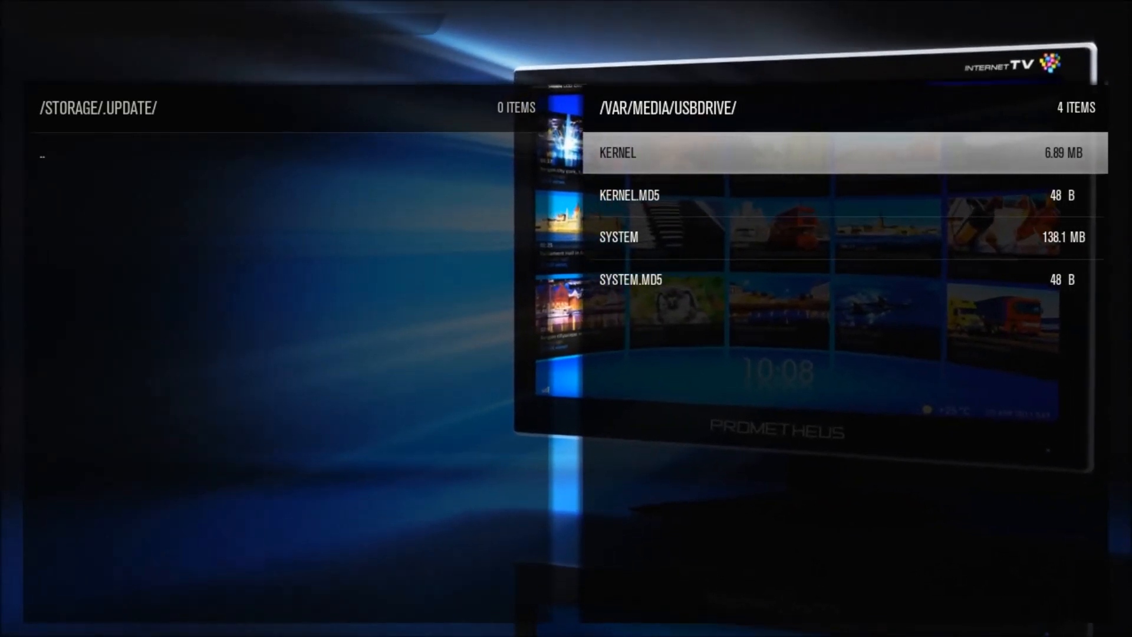
# Copy KERNEL, KERNEL.md5, SYSTEM and SYSTEM.md5 from USB into /storage/.update
pyautogui.click(617, 152)
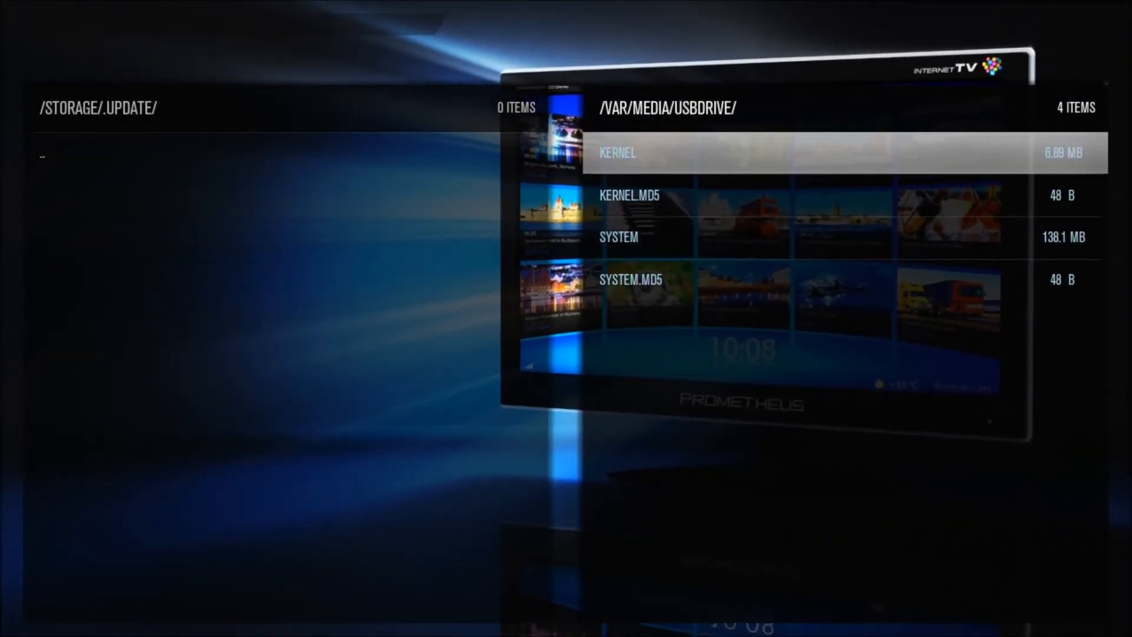
pyautogui.rightClick(617, 152)
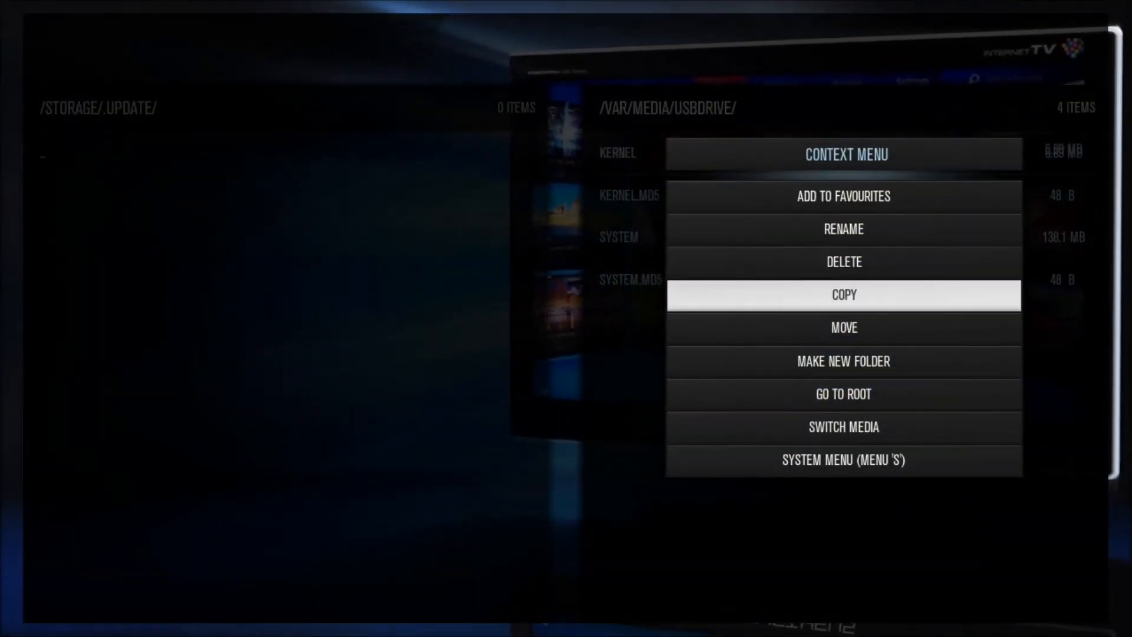
pyautogui.click(843, 295)
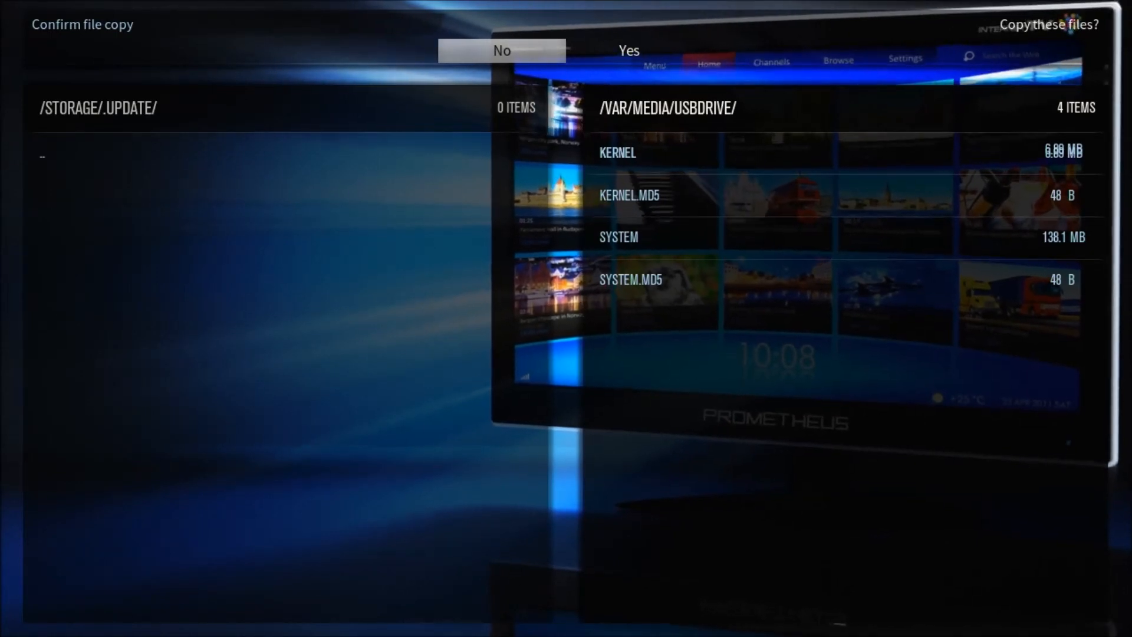
pyautogui.click(502, 51)
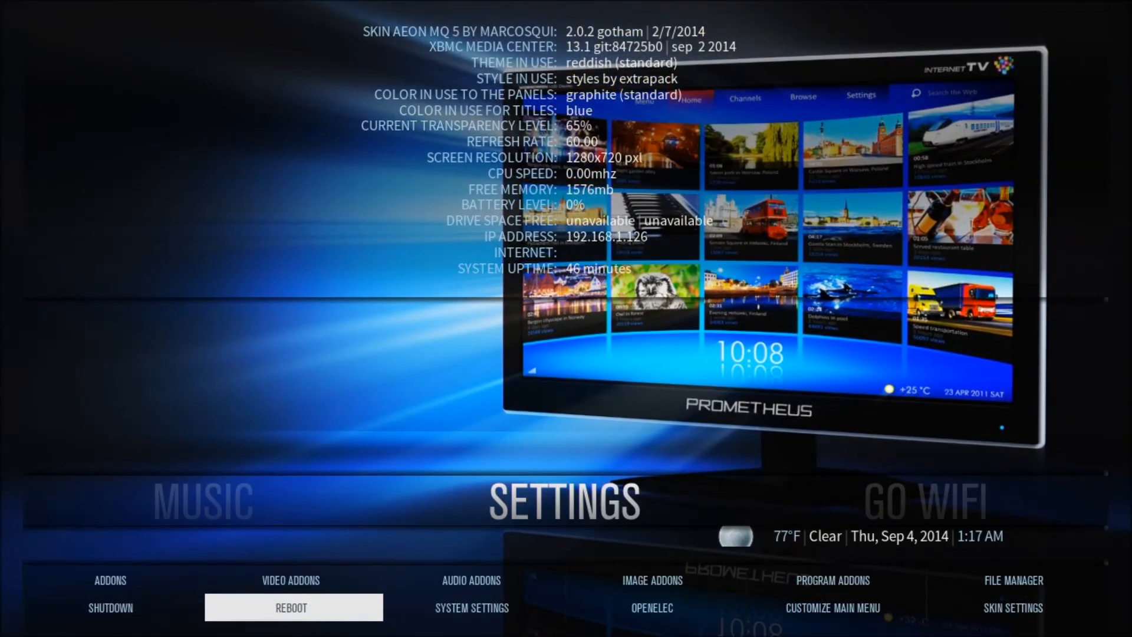
# Reboot the box so it boots to SYSLINUX and applies the update
pyautogui.click(292, 607)
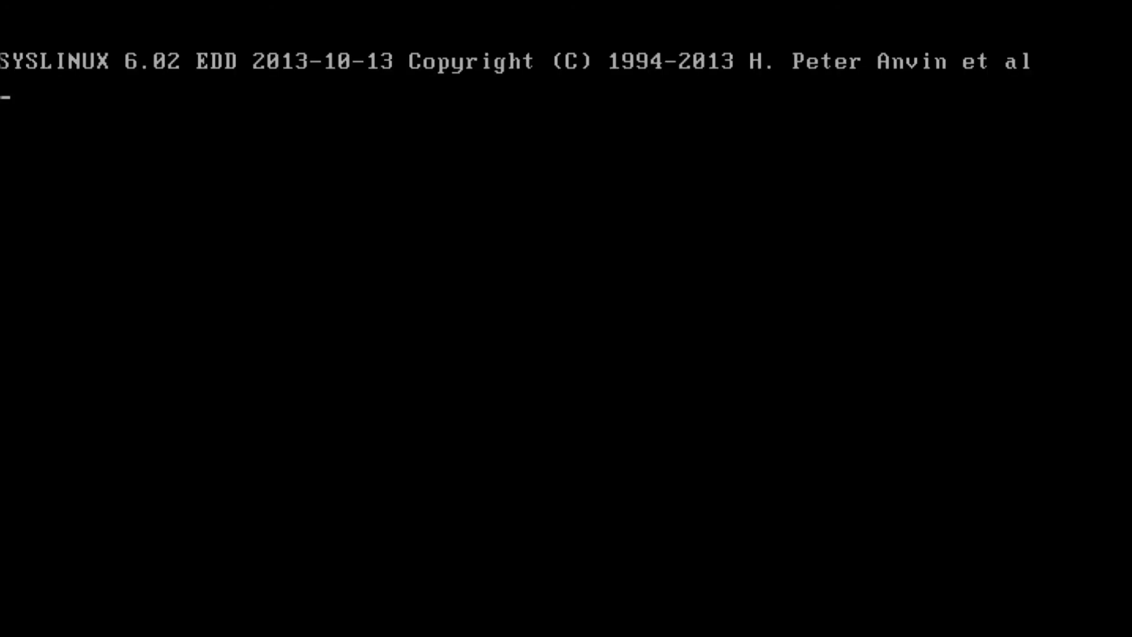